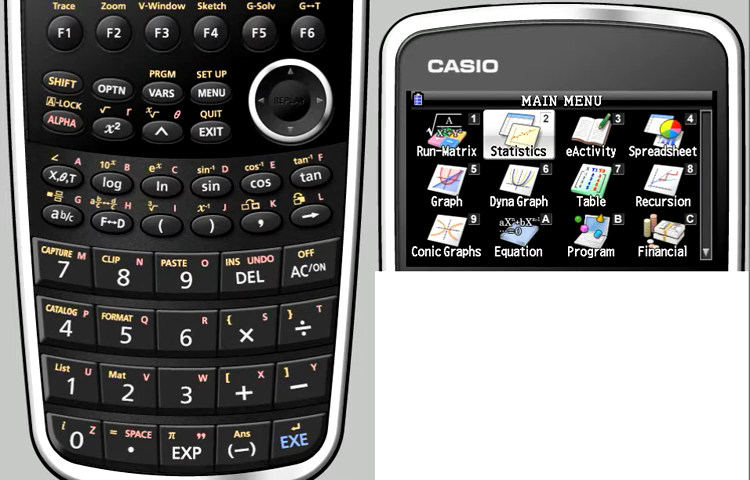
mouse_move(383, 6)
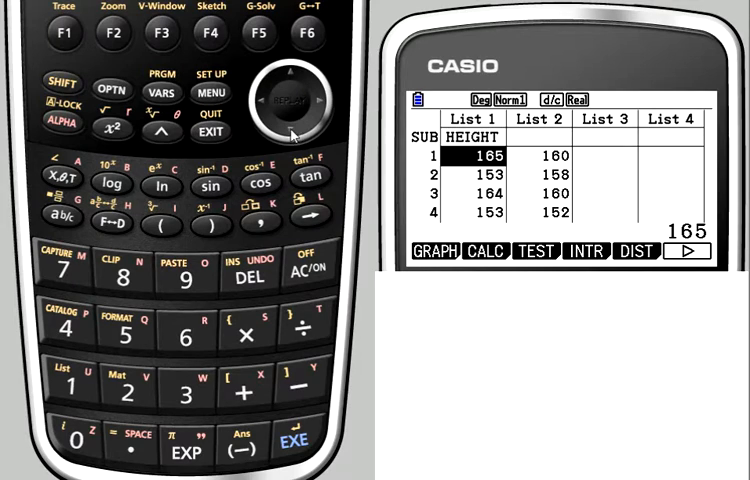
Select the List 2 title cell to begin entering the heading ARMSPN.
click(291, 127)
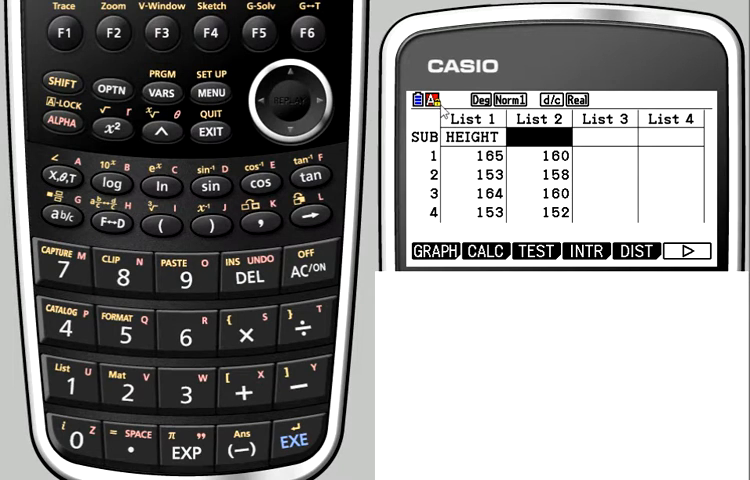
mouse_move(124, 354)
text(ARMSPN)
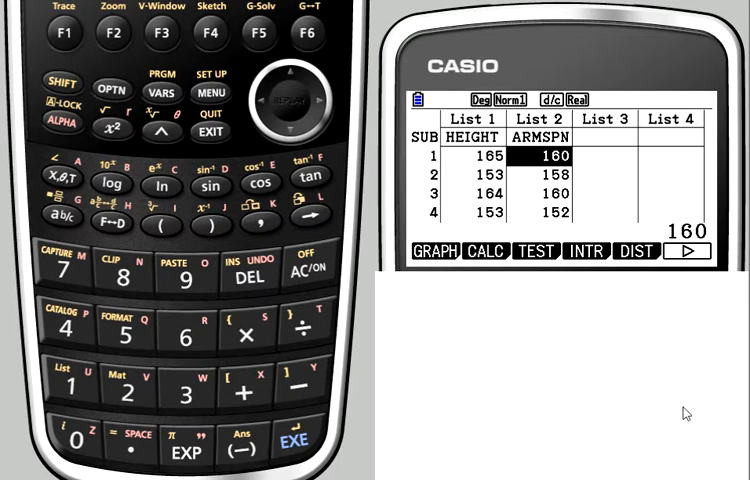
mouse_move(390, 339)
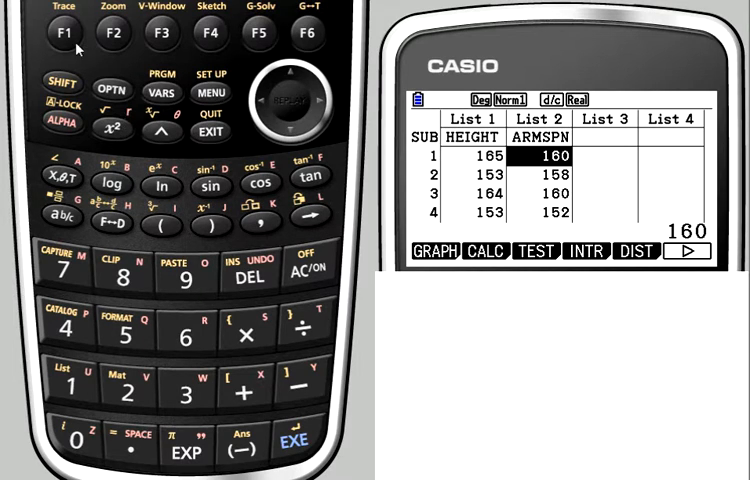
Open the statistical graph options and confirm StatGraph1 as a List1-versus-List2 scatter.
click(62, 33)
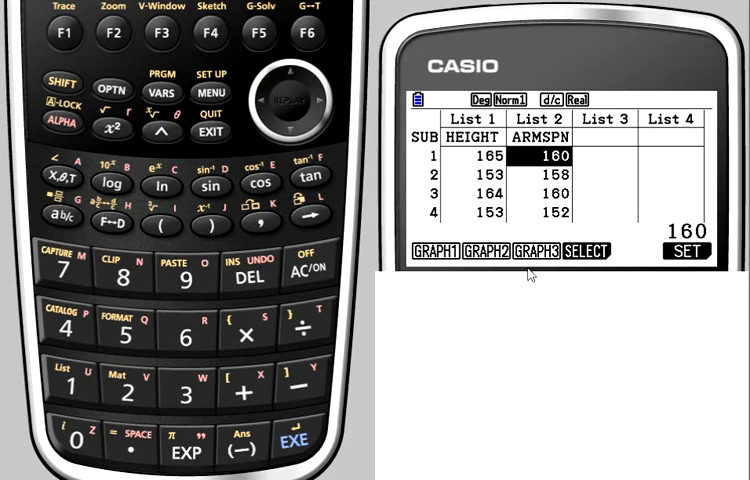
mouse_move(694, 256)
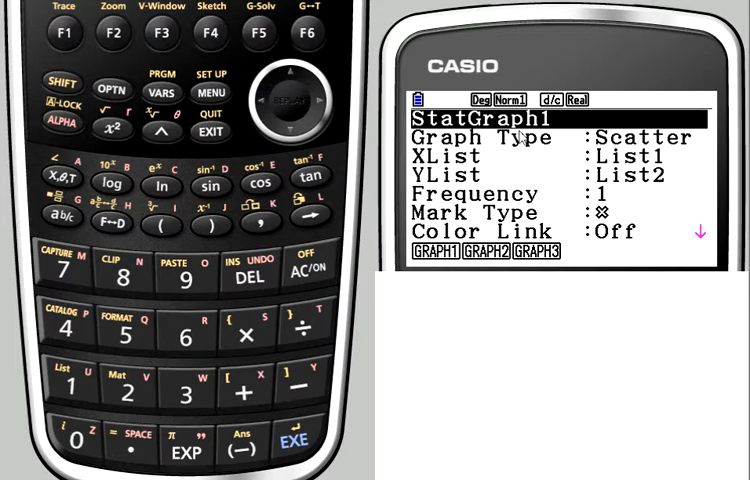
key(down)
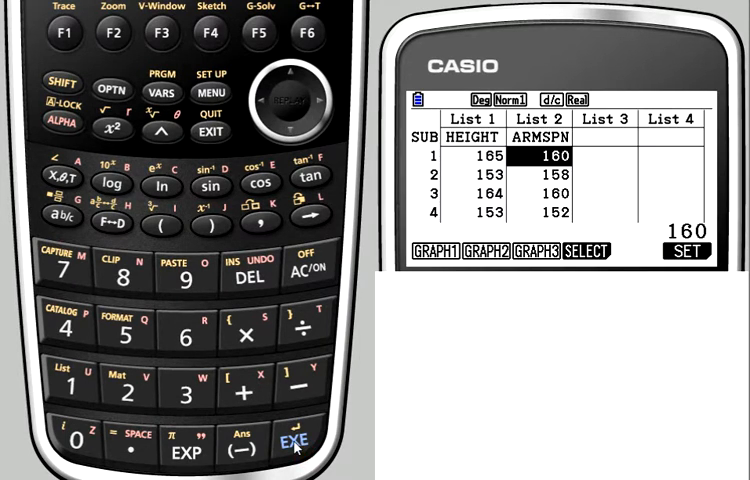
mouse_move(458, 268)
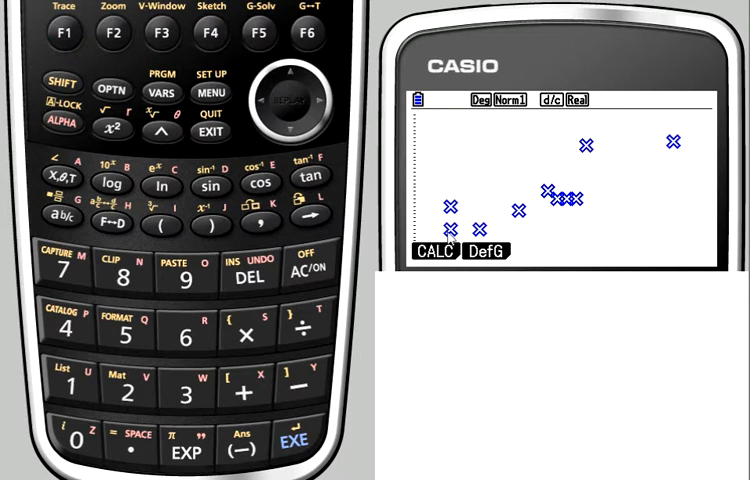
mouse_move(357, 287)
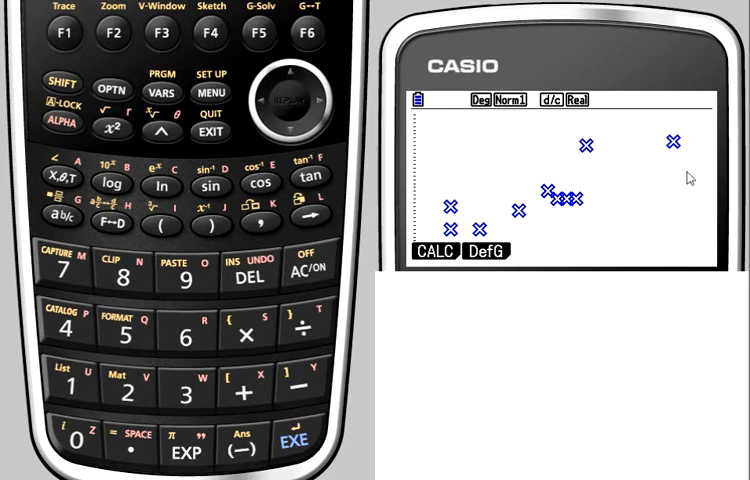
mouse_move(665, 207)
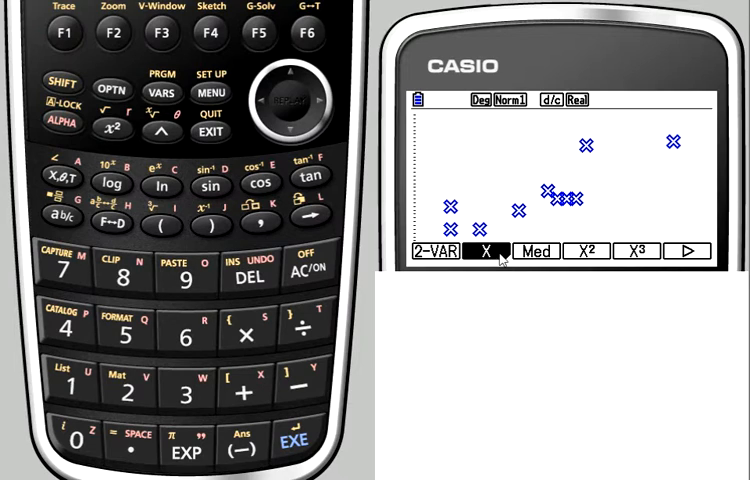
mouse_move(500, 262)
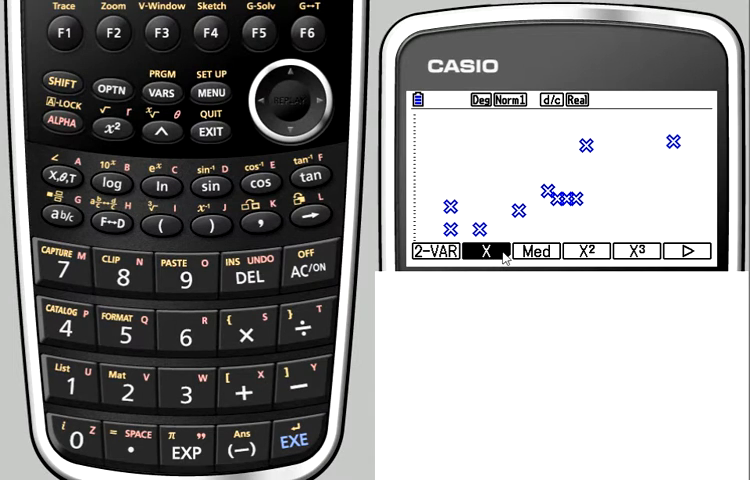
Choose linear regression to display the ax+b and a+bx forms.
click(111, 35)
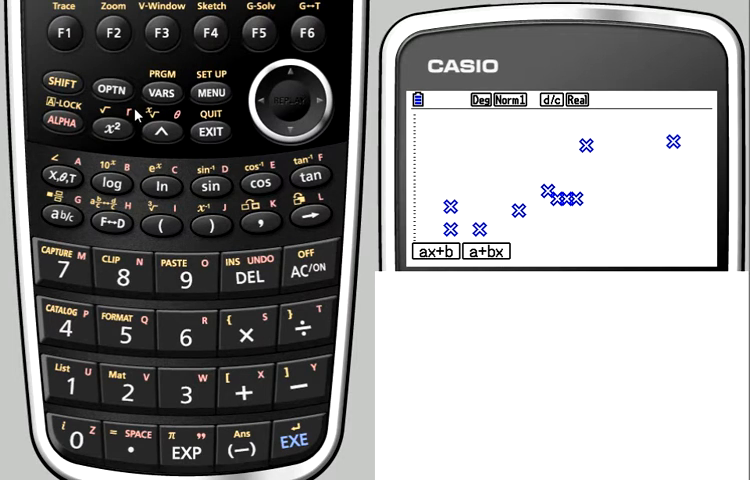
mouse_move(71, 47)
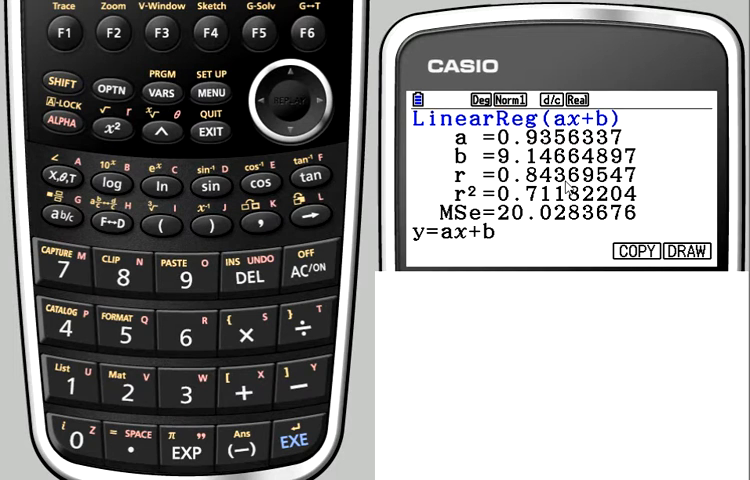
mouse_move(570, 44)
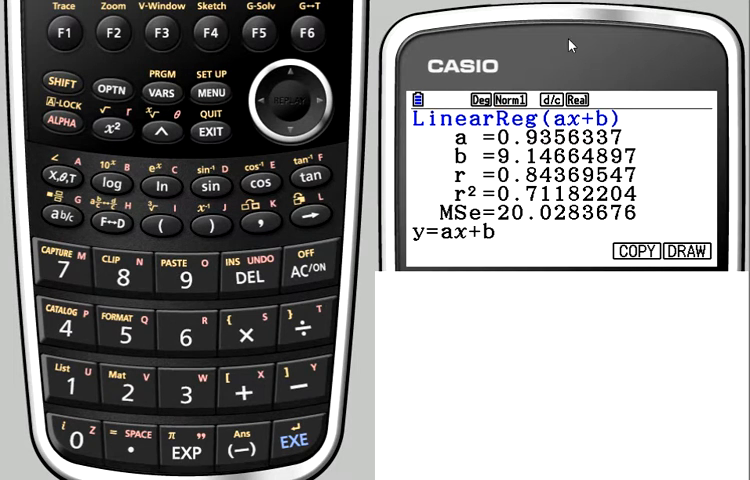
mouse_move(605, 384)
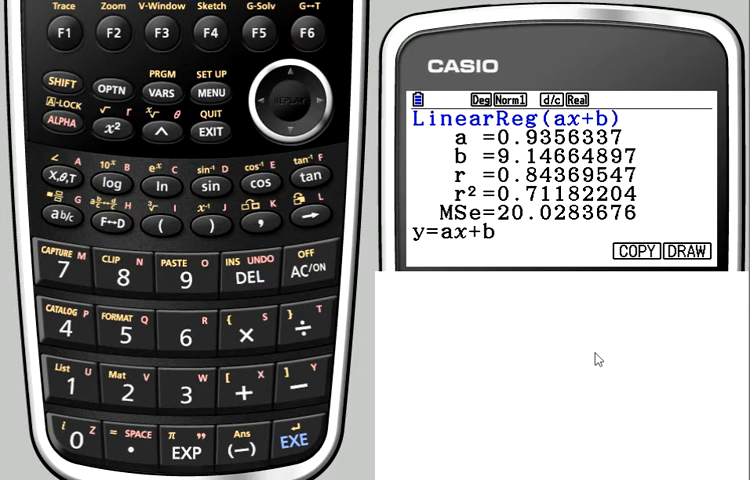
mouse_move(662, 301)
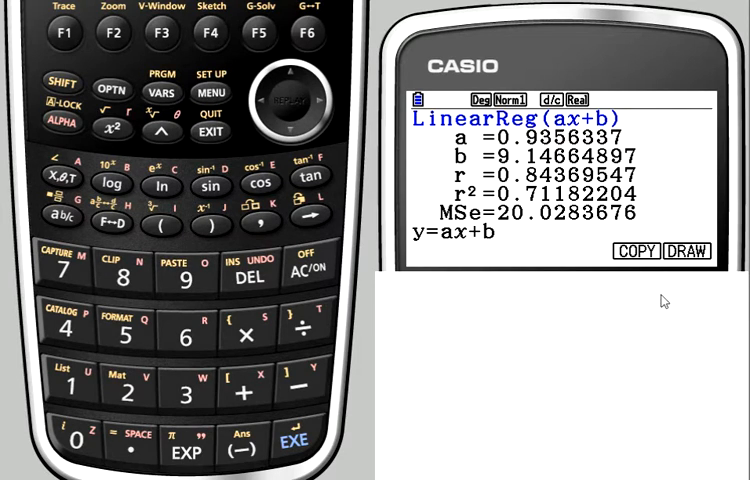
mouse_move(648, 263)
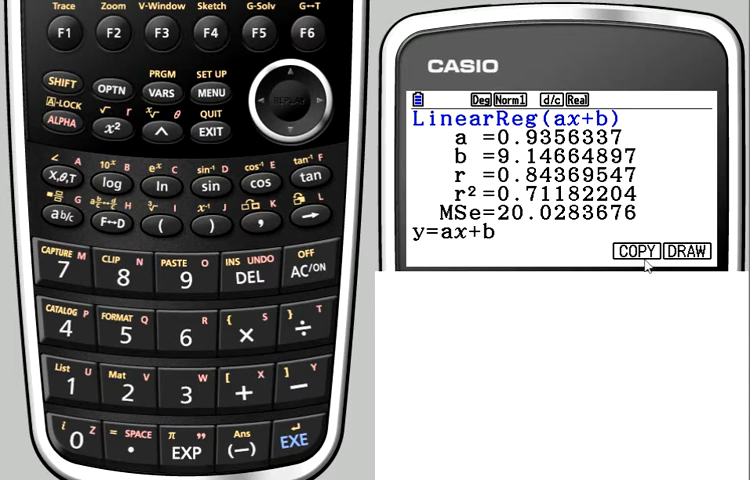
mouse_move(668, 278)
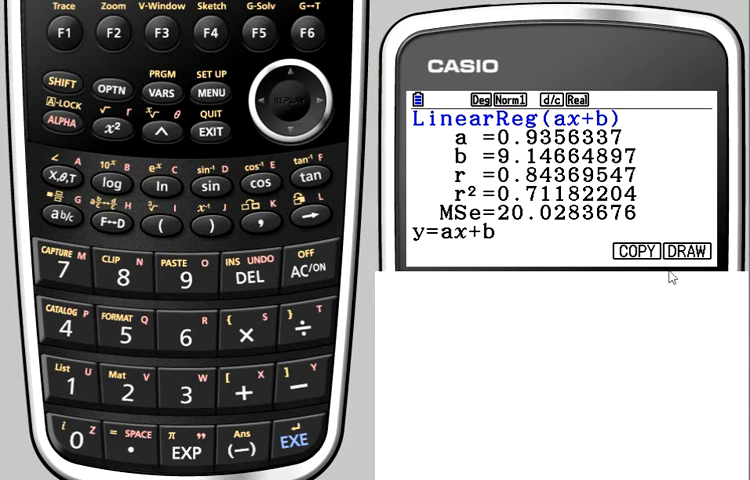
mouse_move(643, 270)
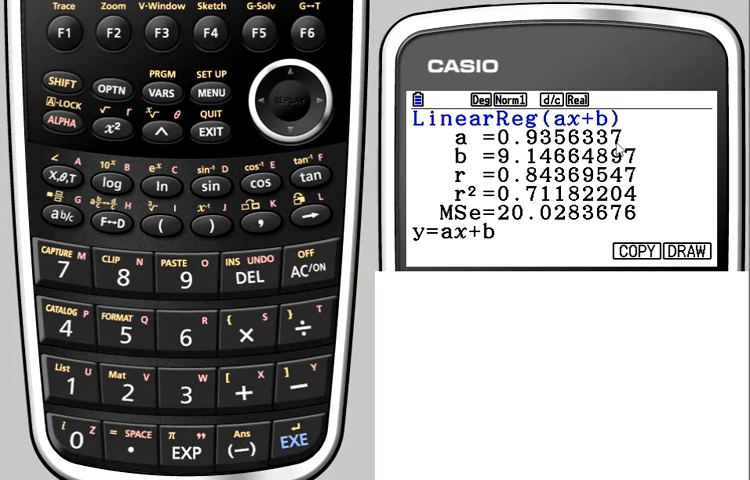
mouse_move(650, 160)
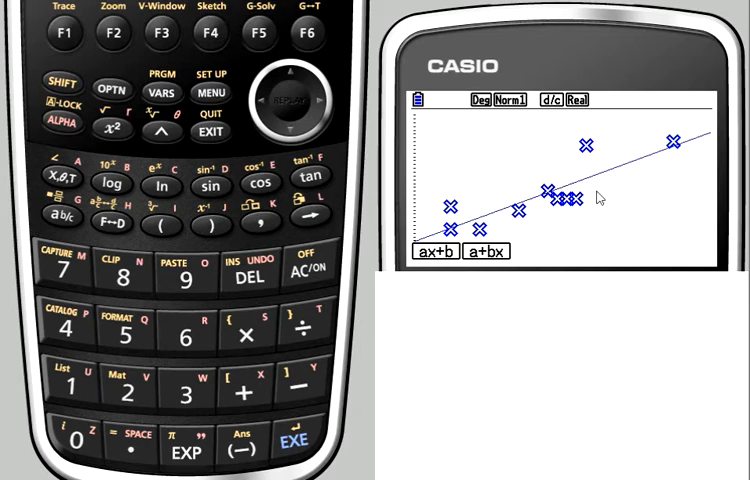
mouse_move(613, 234)
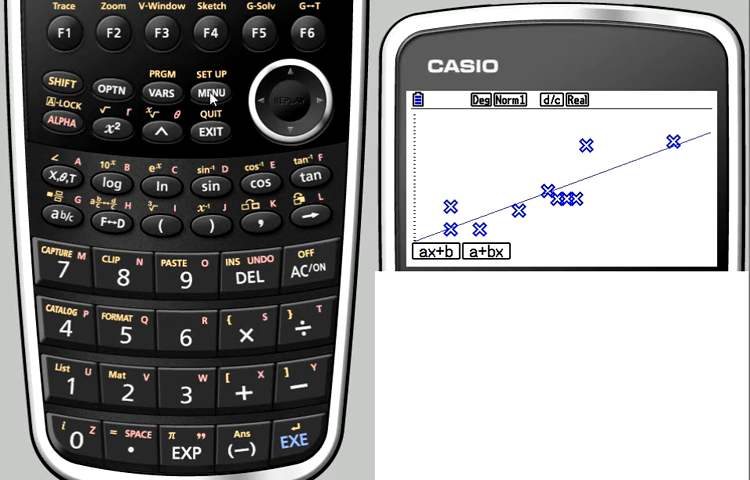
Leave statistics and select Graph mode to find the regression equation in Y1.
click(210, 88)
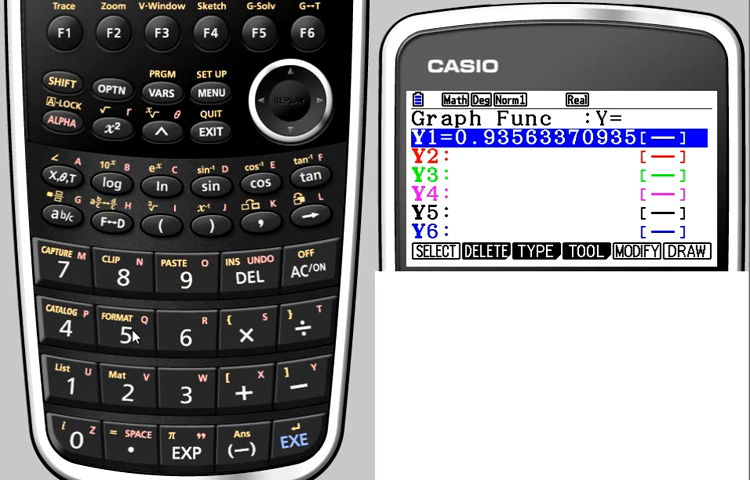
mouse_move(343, 109)
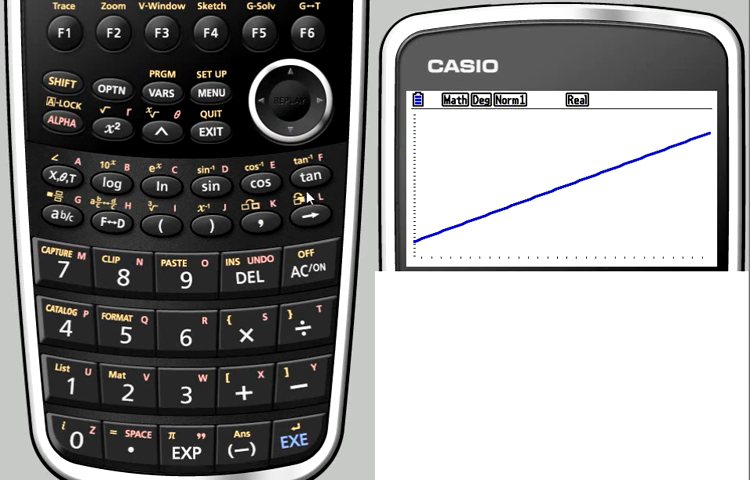
mouse_move(657, 180)
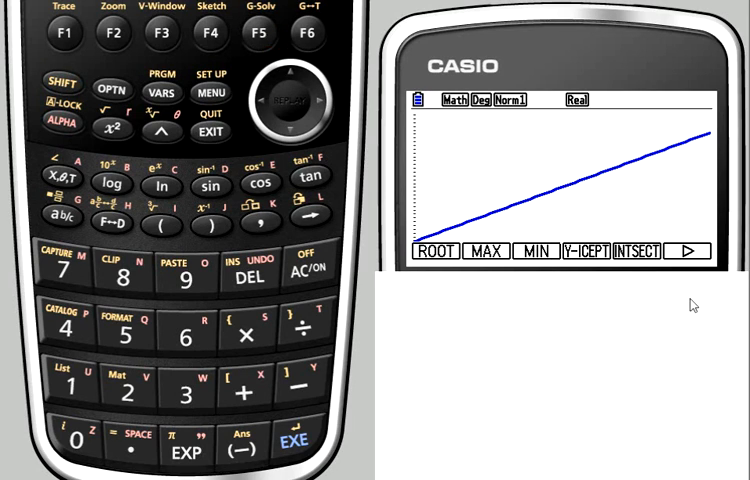
Page to the next graph-solve options to reach Y-CAL and X-CAL.
click(306, 36)
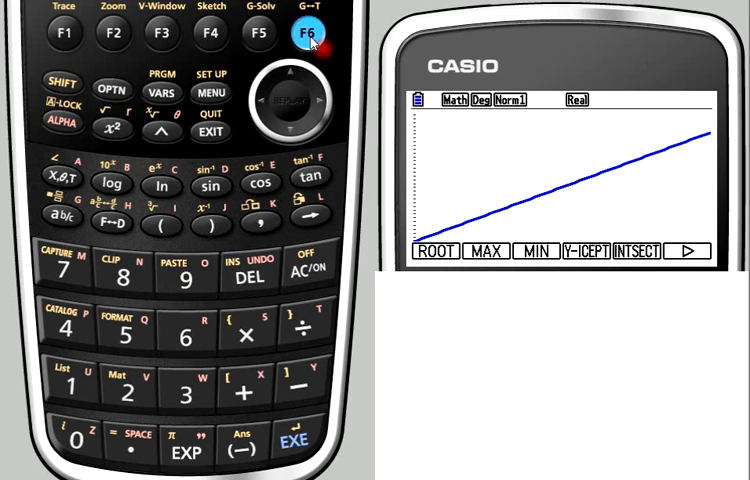
click(307, 37)
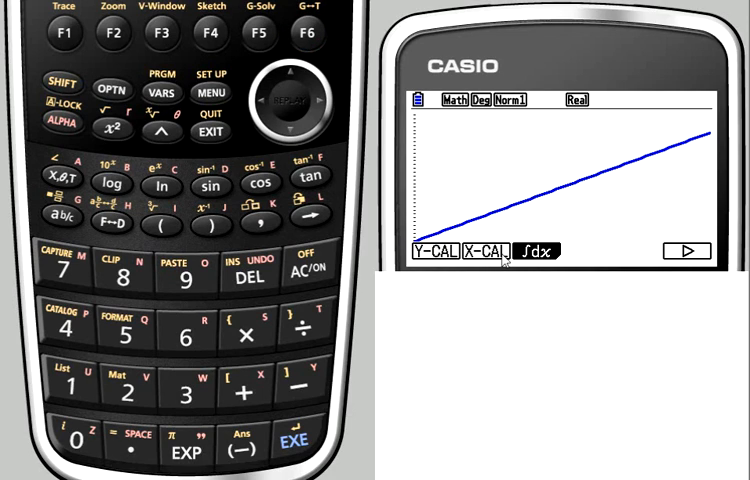